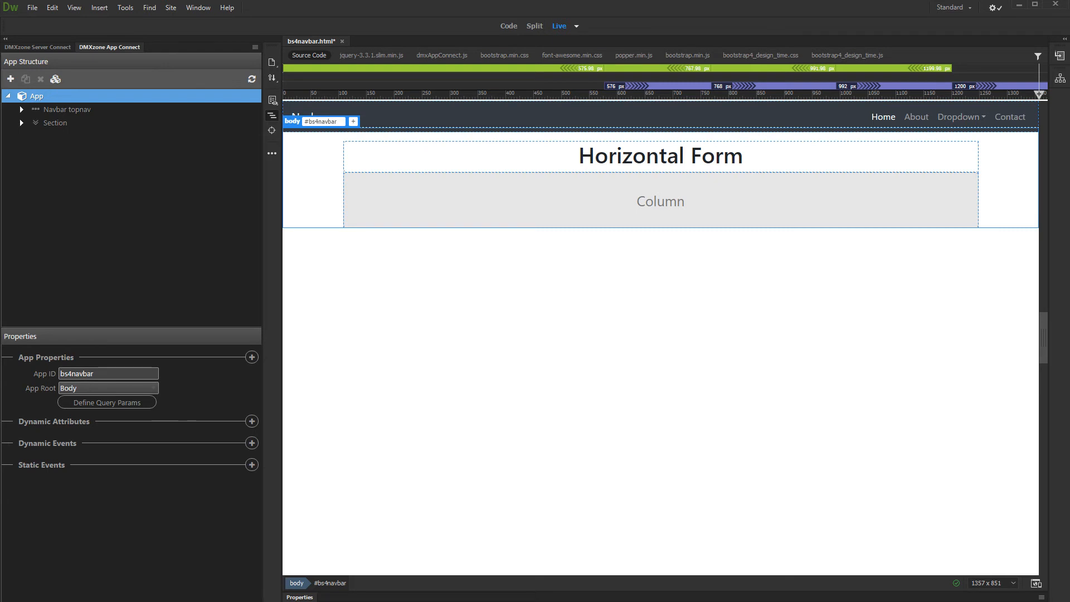
- Insert form1 into the Column beneath the Horizontal Form heading via Forms > Form
left_click(97, 203)
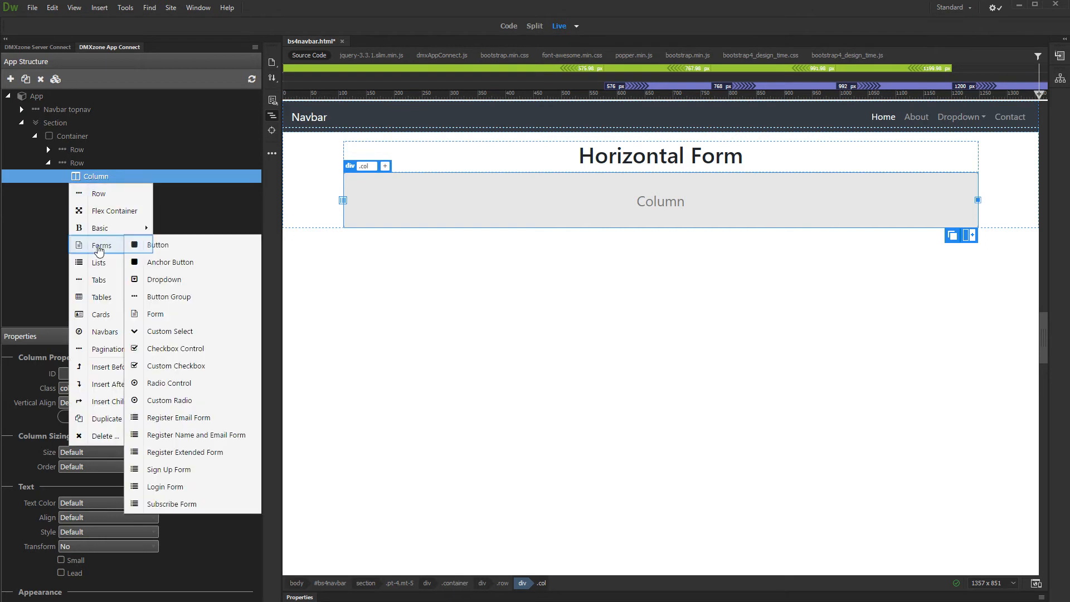
mouse_move(156, 315)
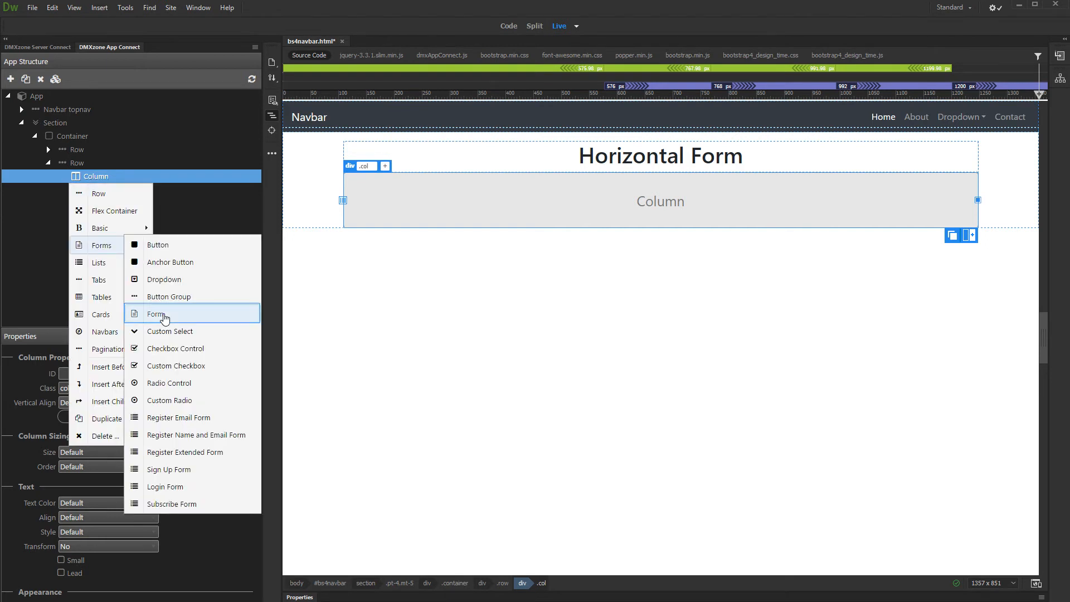
left_click(157, 314)
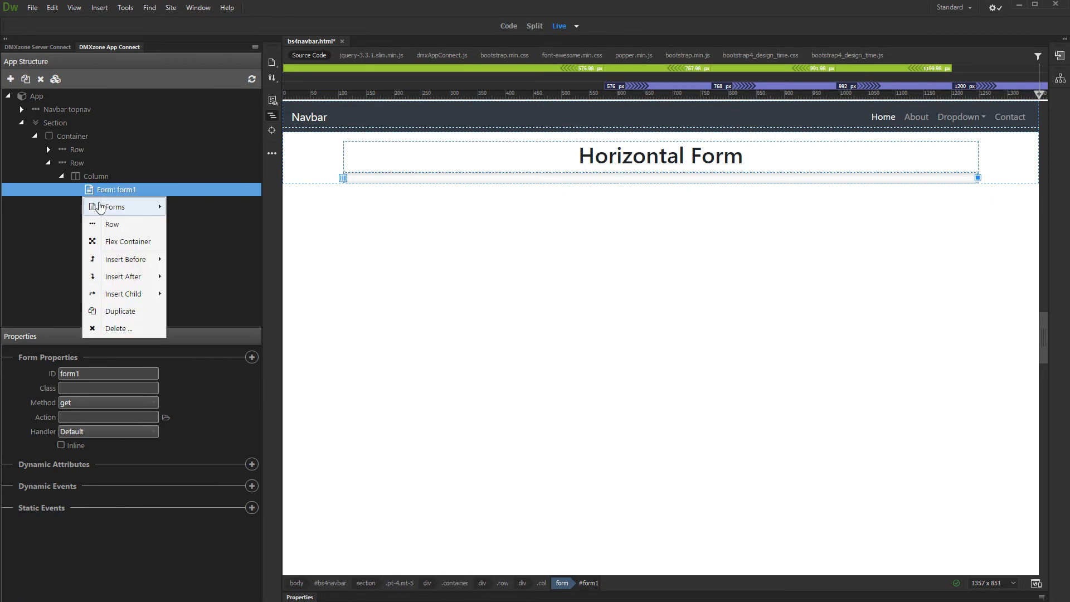
- Insert a Horizontal Input Form Group with label and text input into form1
left_click(115, 208)
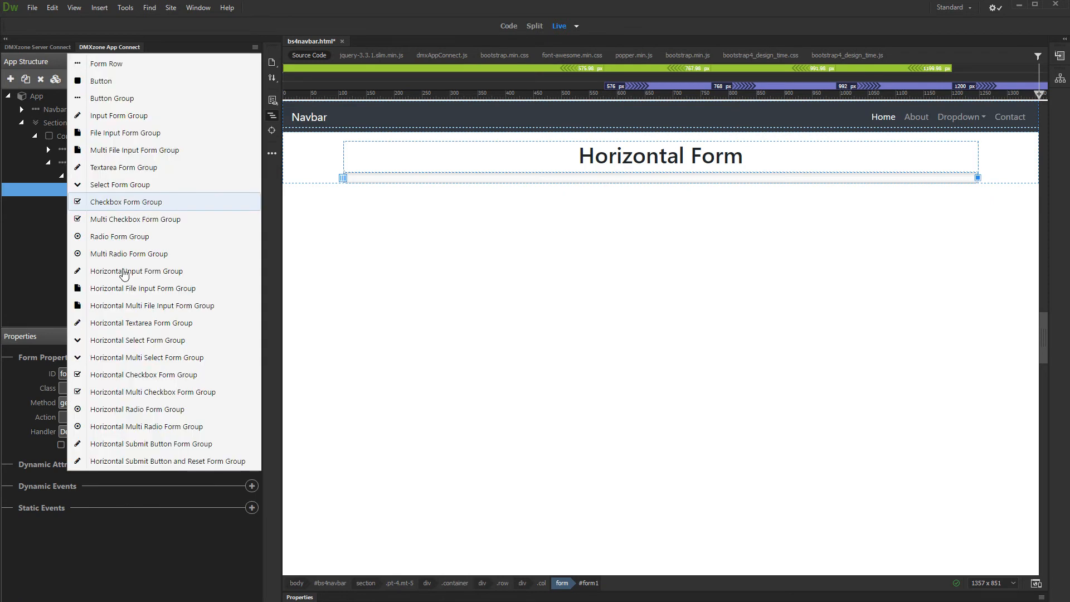
mouse_move(136, 271)
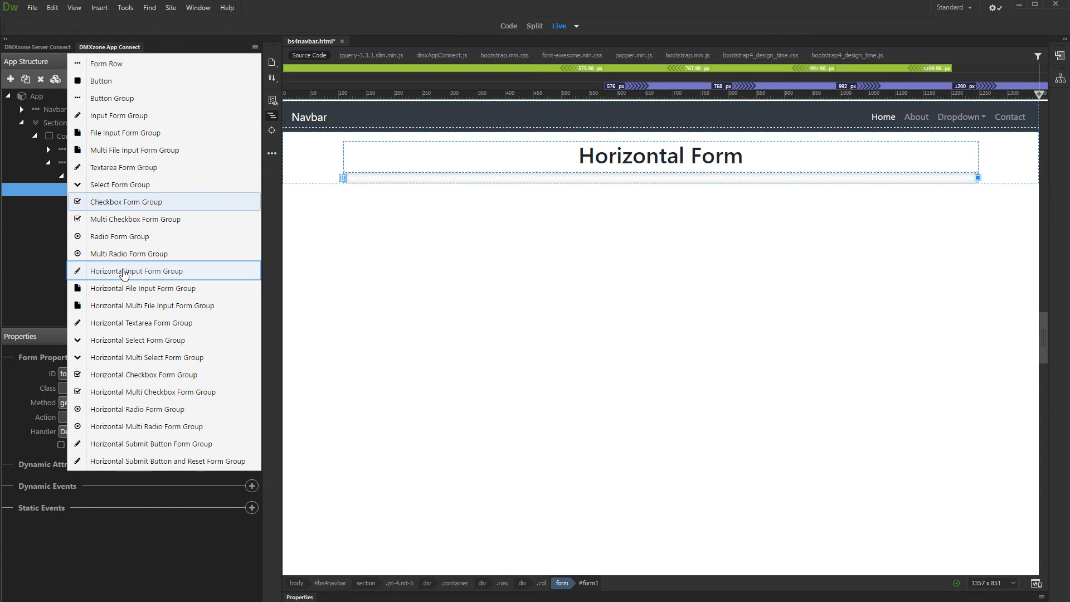
left_click(136, 270)
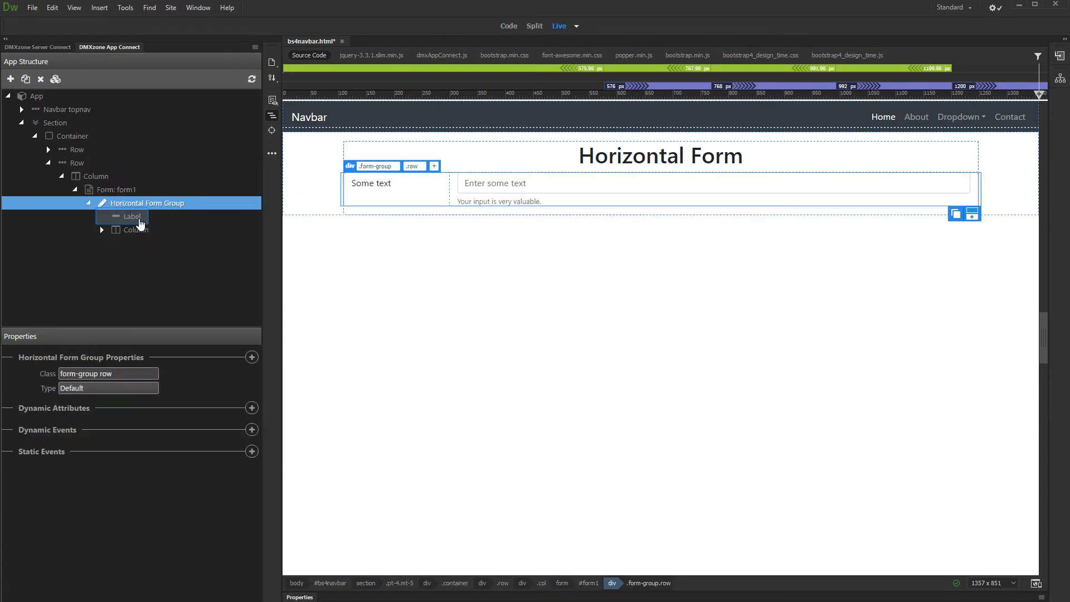
- Give the form group's Label a Column Sizing Size of 2 (col-2)
left_click(131, 217)
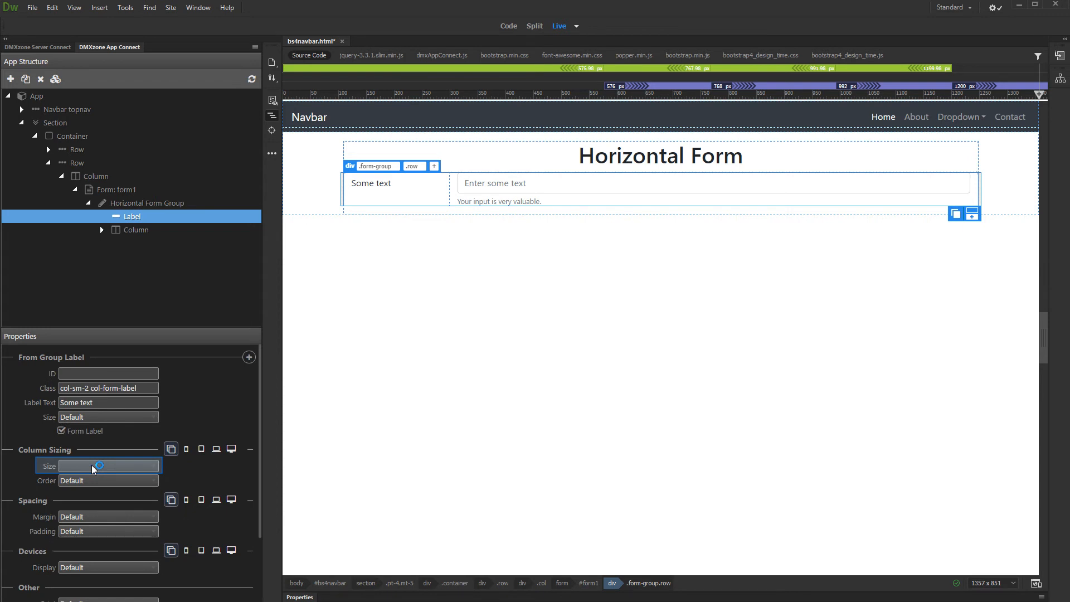
type("2")
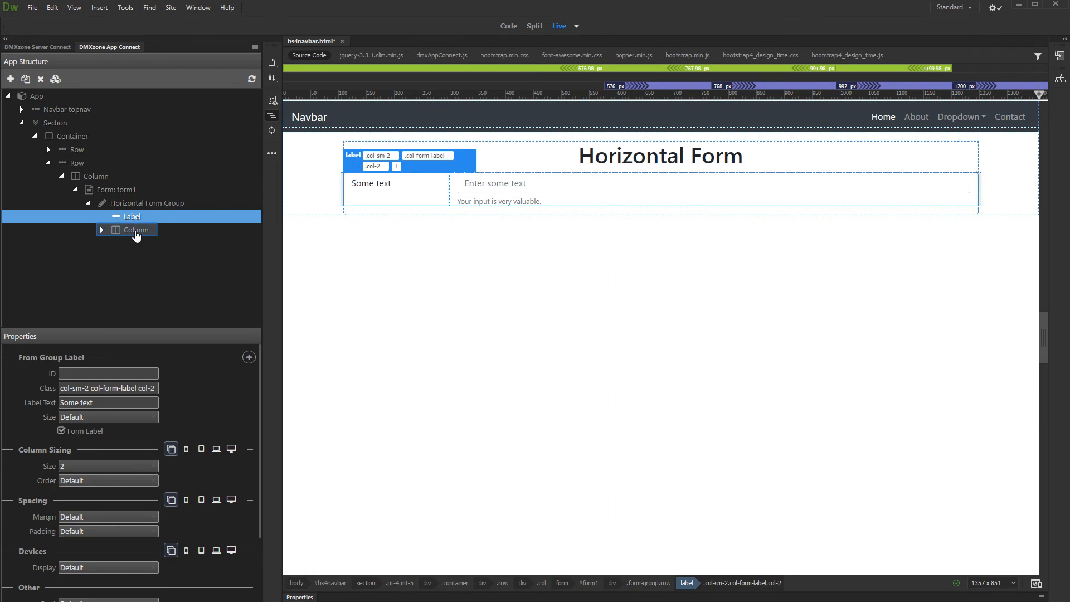
left_click(136, 230)
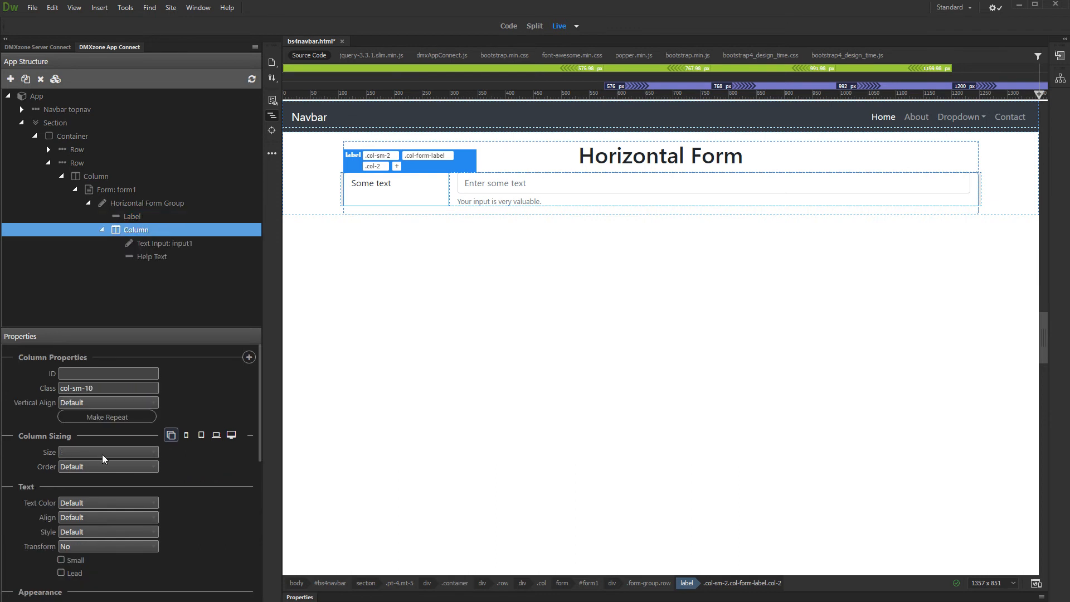
- Give the input's Column a Size of 2 so its class reads col-sm-10 col-2
left_click(107, 452)
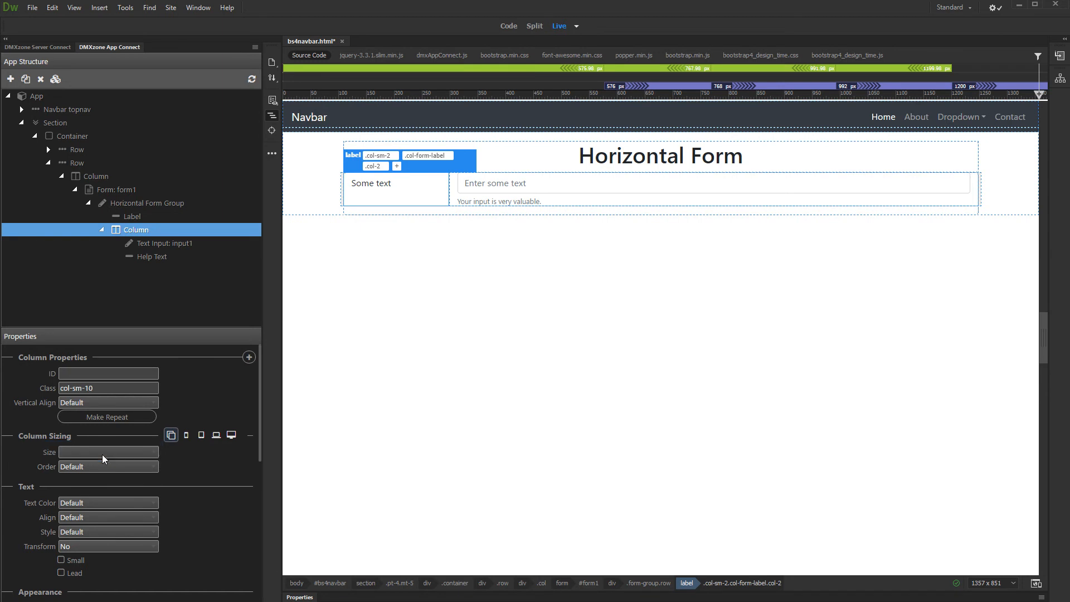
left_click(108, 452)
type("2")
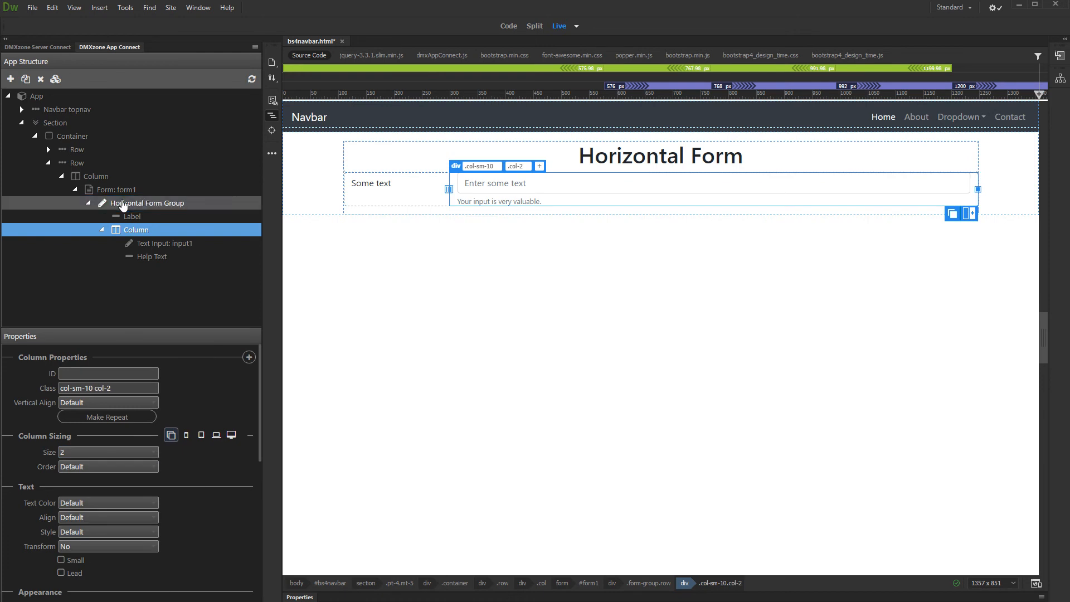
right_click(147, 203)
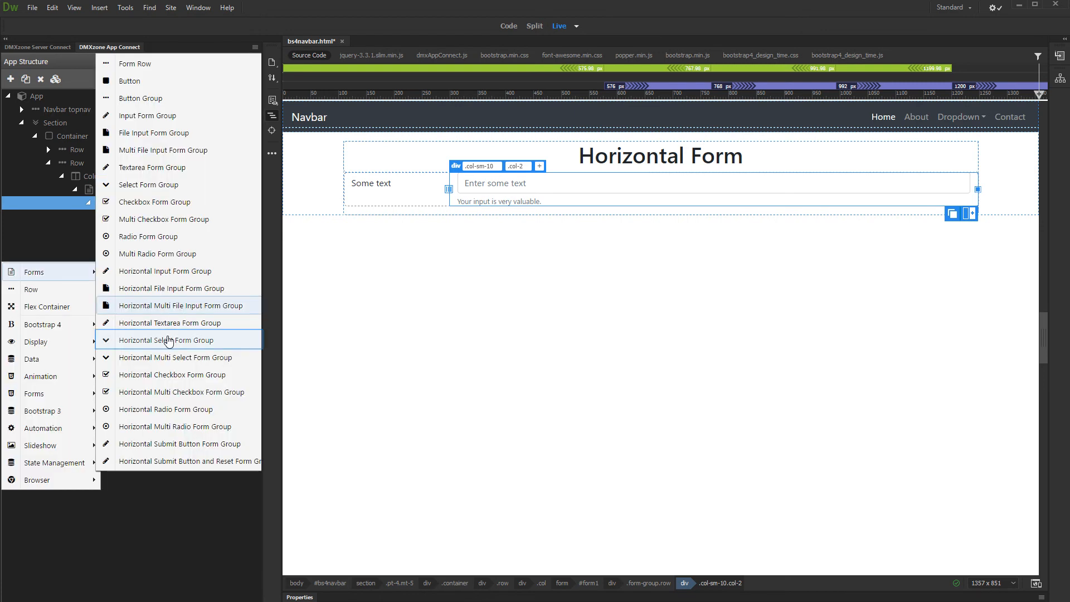
- Insert a Horizontal Select Form Group and a Horizontal Submit/Reset button group after the input group
left_click(166, 340)
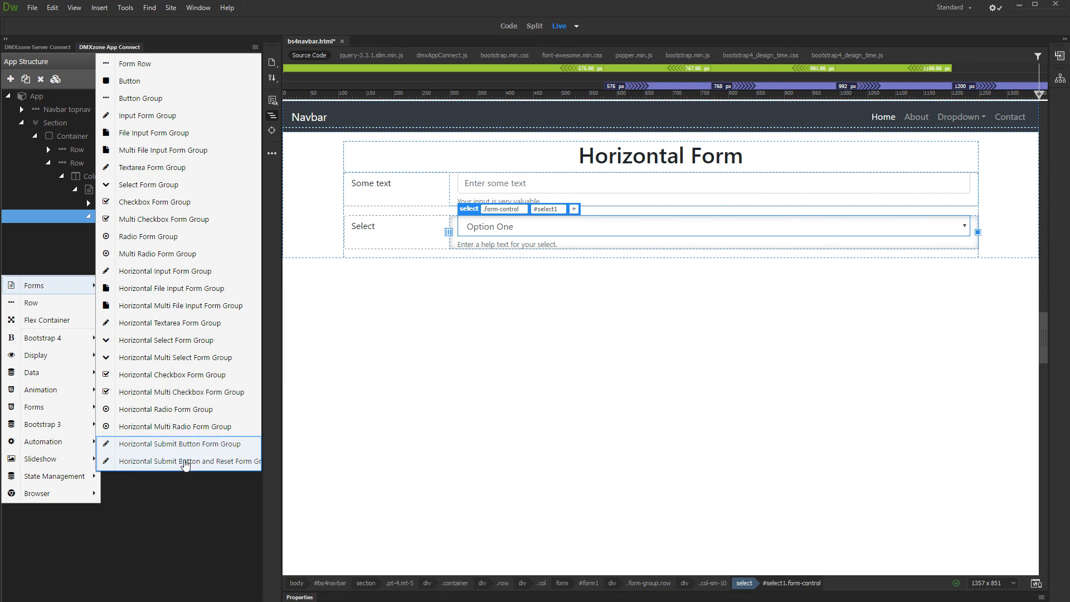
left_click(184, 460)
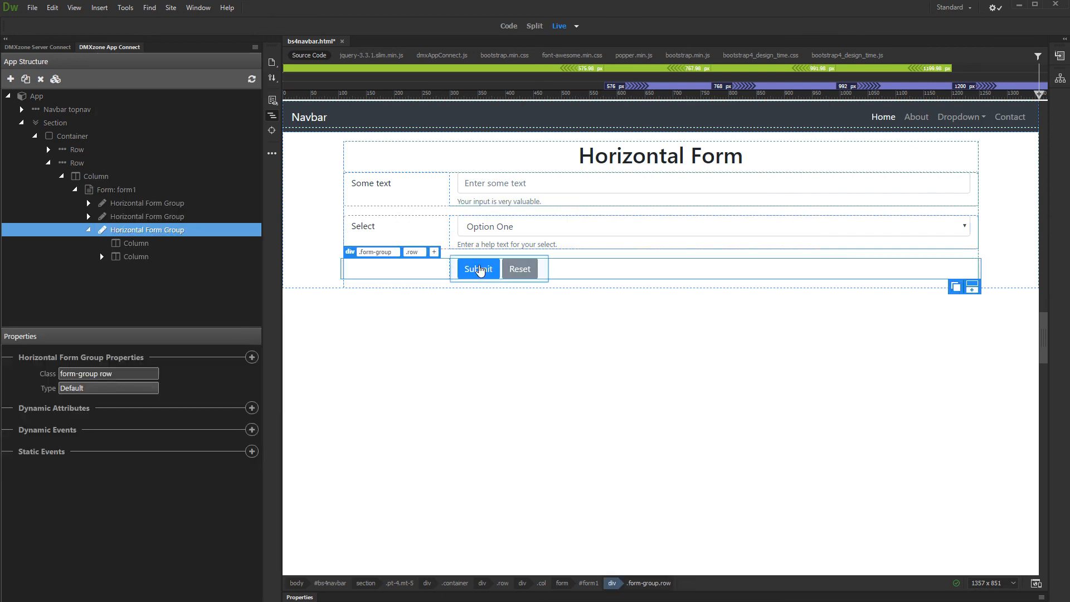